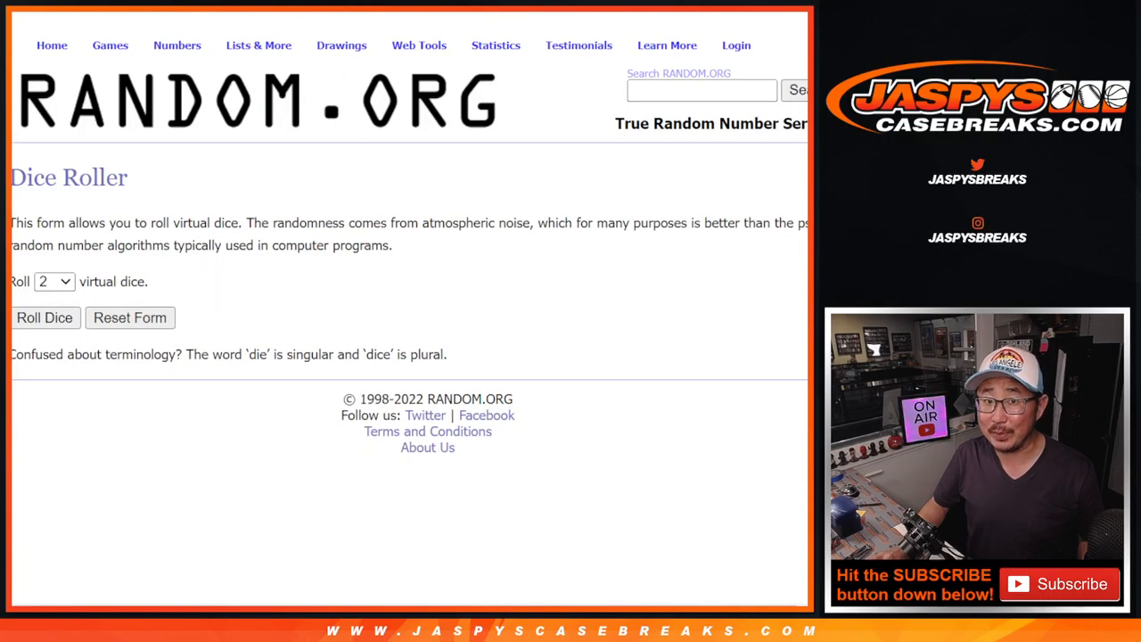
- Roll the two virtual dice on the Dice Roller page
{"action": "left_click", "coordinate": [259, 44]}
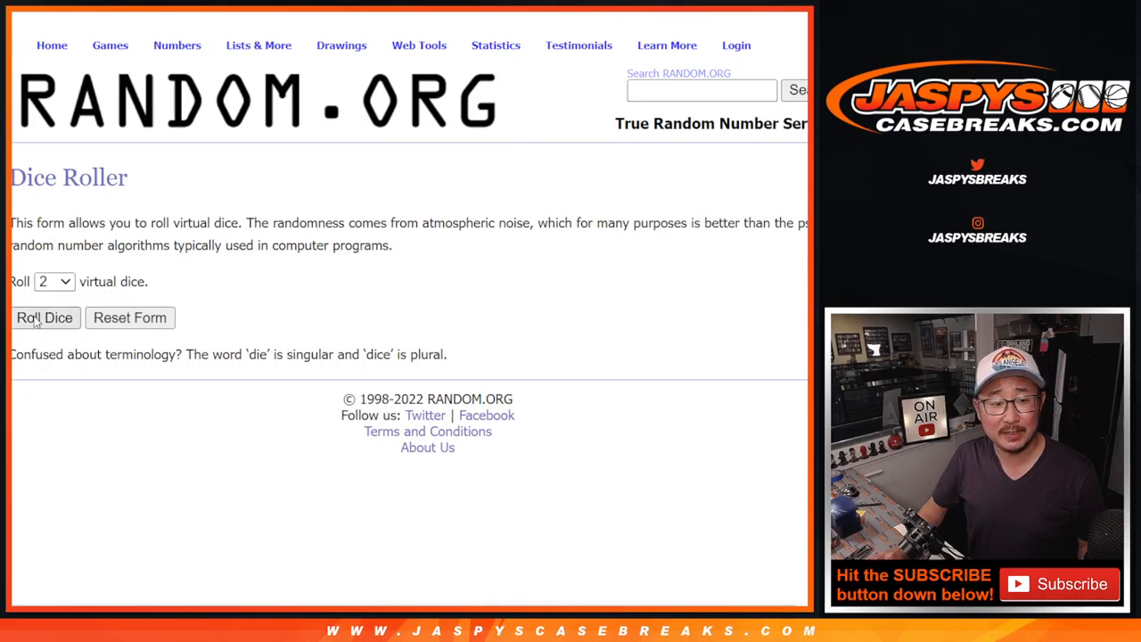
{"action": "left_click", "coordinate": [43, 317]}
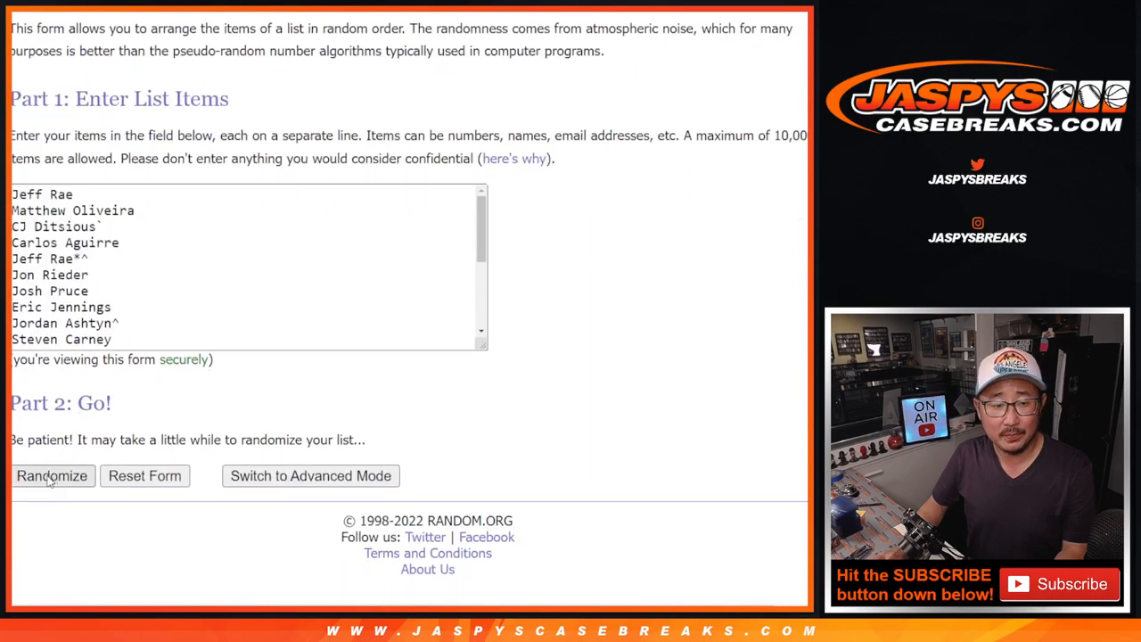
- Randomize the 20-name list and shuffle it again toward five randomizations
{"action": "left_click", "coordinate": [51, 476]}
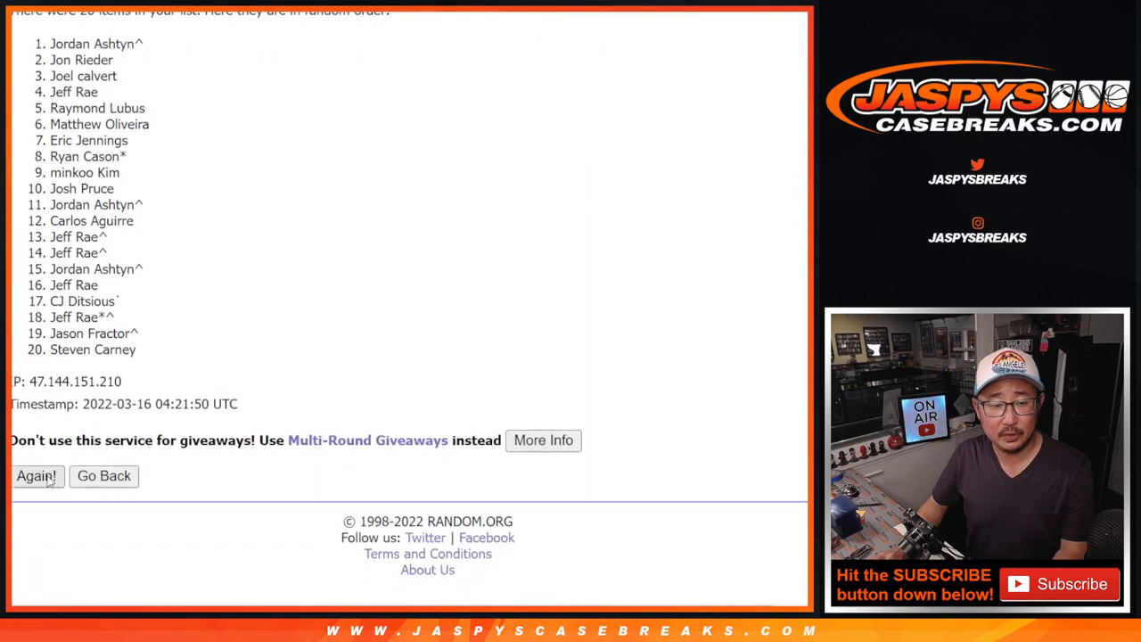
{"action": "left_click", "coordinate": [36, 476]}
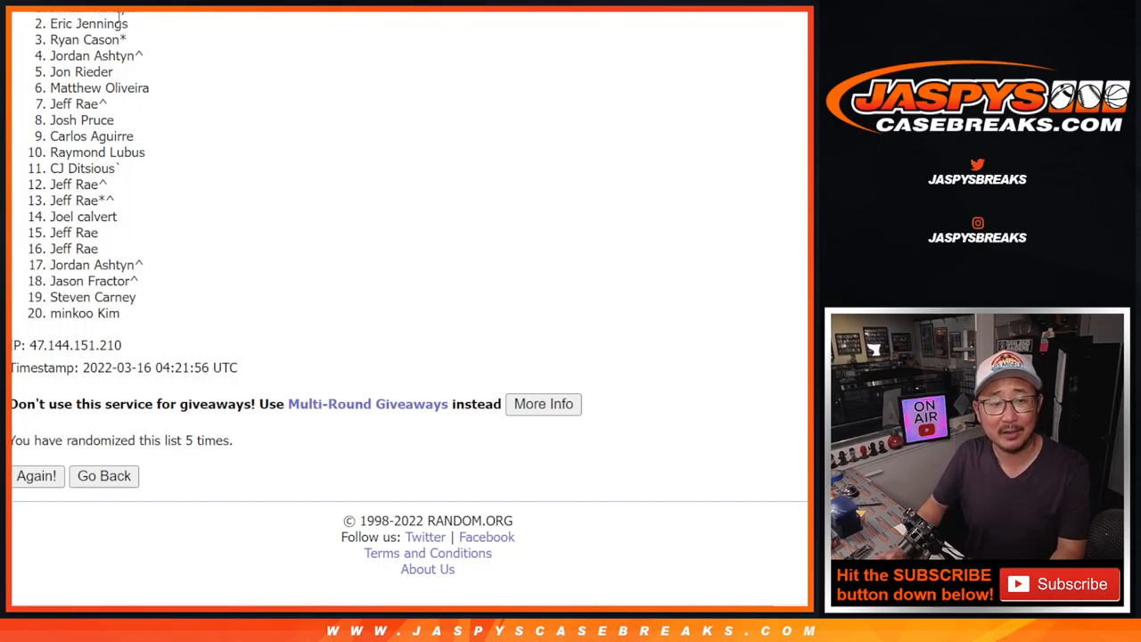
{"action": "mouse_move", "coordinate": [230, 207]}
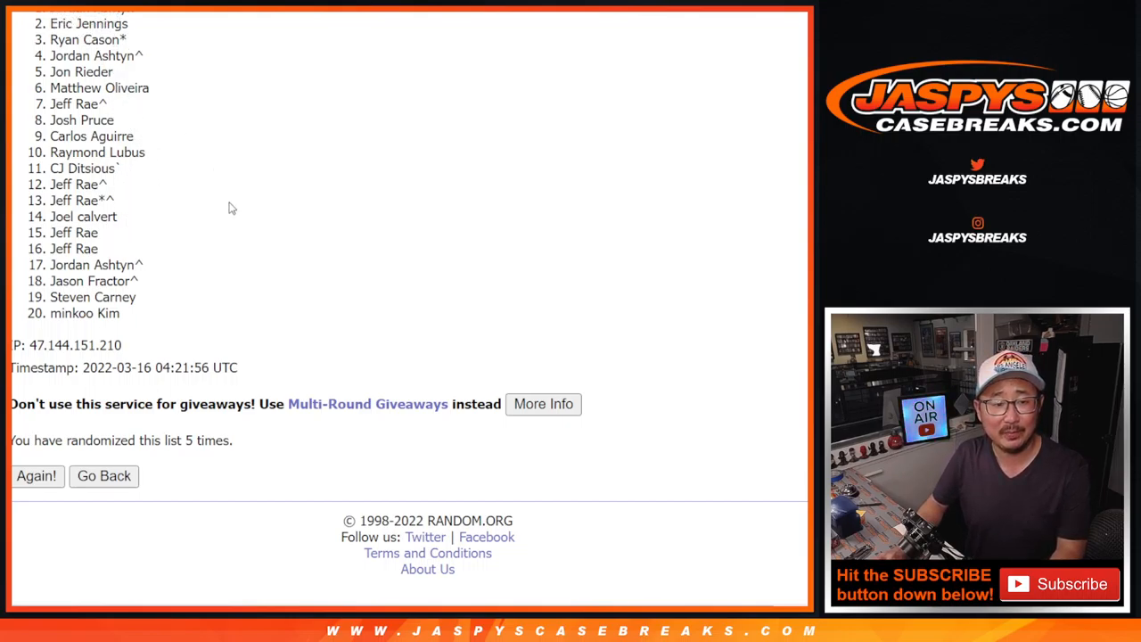
{"action": "mouse_move", "coordinate": [561, 276]}
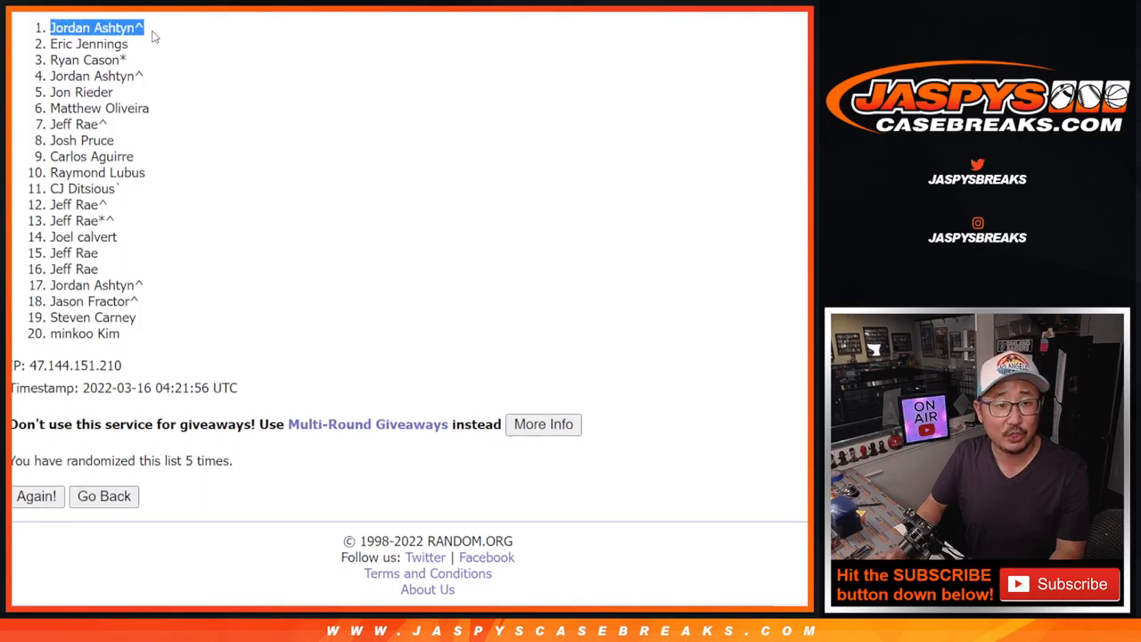
{"action": "mouse_move", "coordinate": [187, 50]}
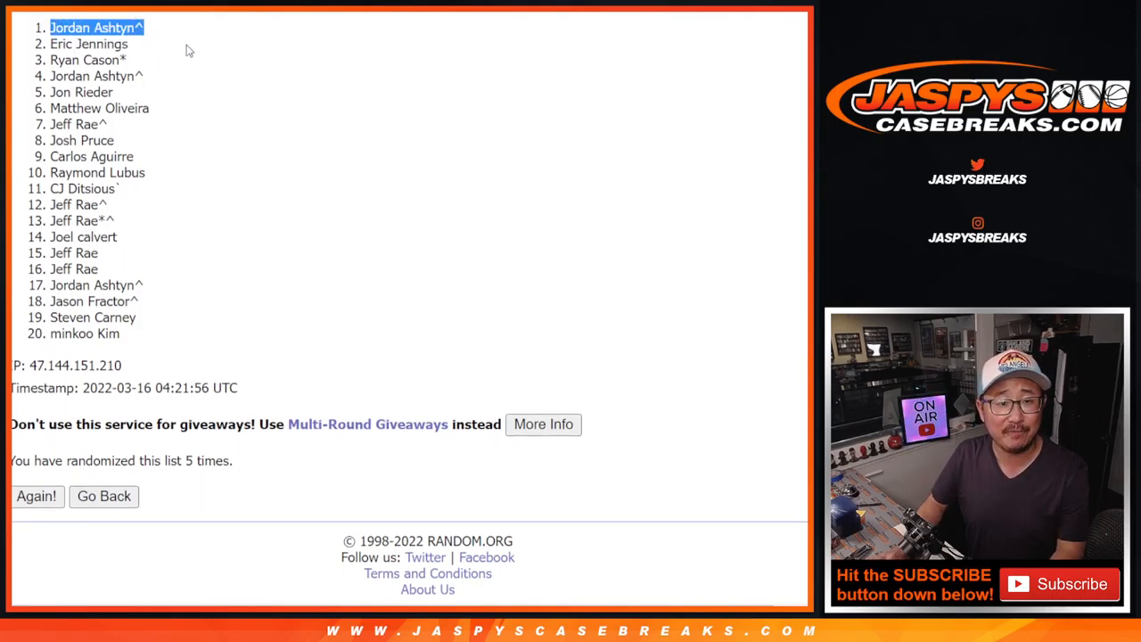